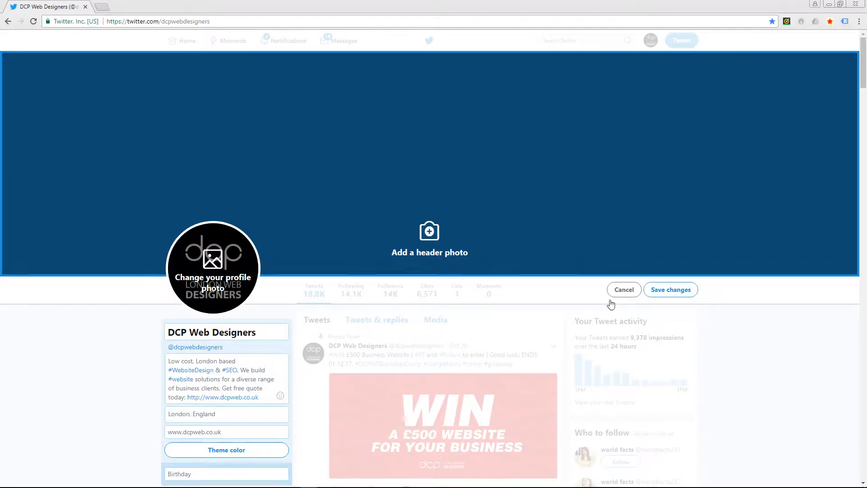
Step: Cancel Edit profile mode without saving changes
click(669, 289)
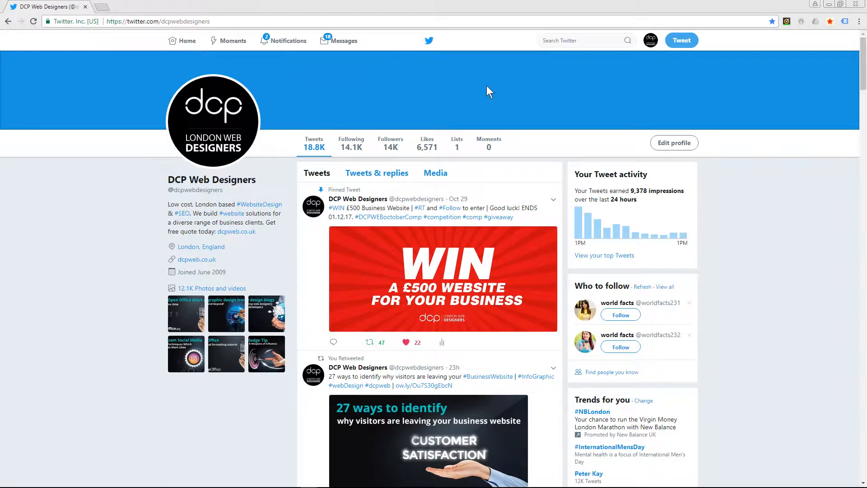
mouse_move(317, 121)
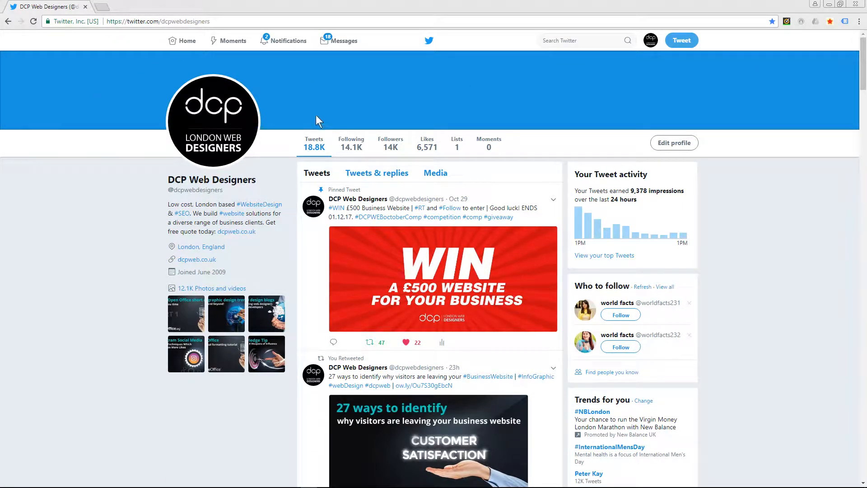
mouse_move(599, 109)
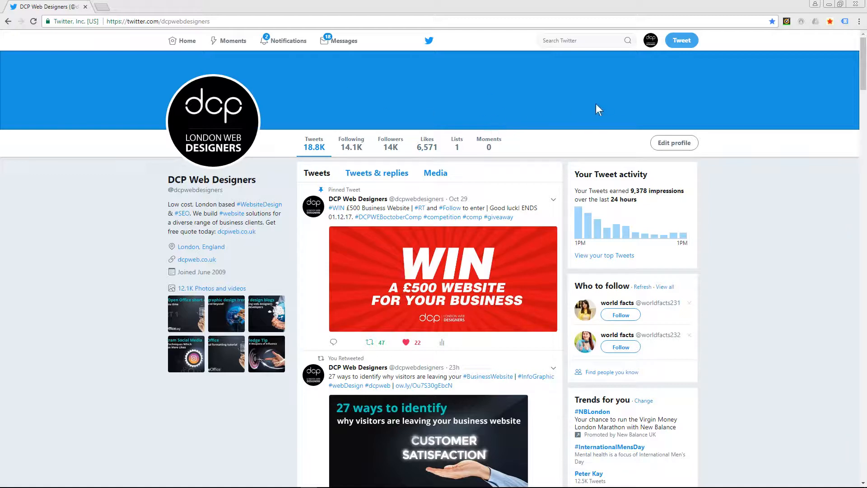
mouse_move(47, 98)
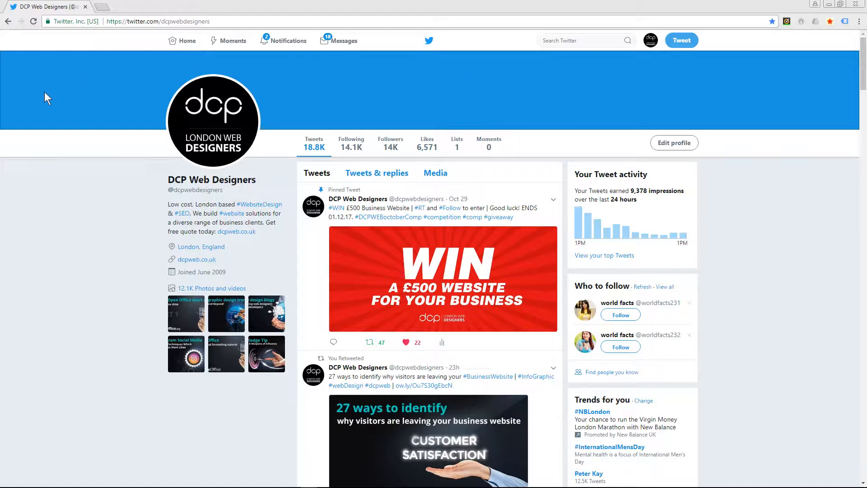
mouse_move(601, 84)
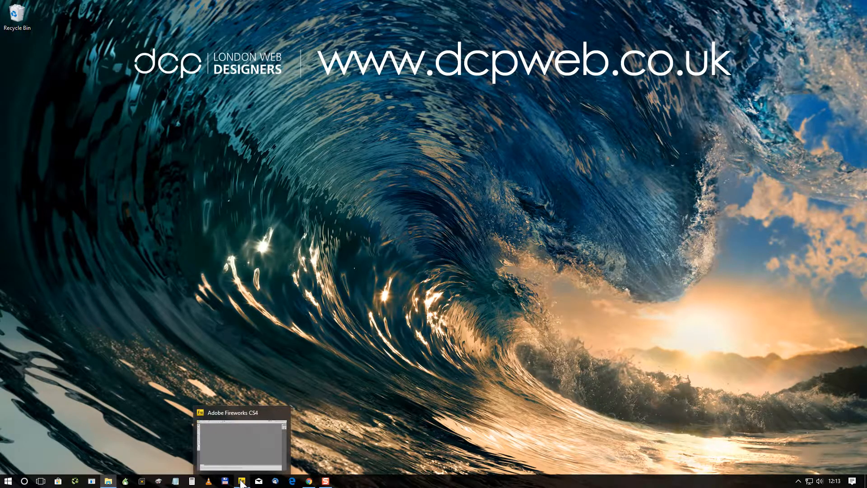
Step: Open the Windows Start menu to find Fireworks
click(7, 480)
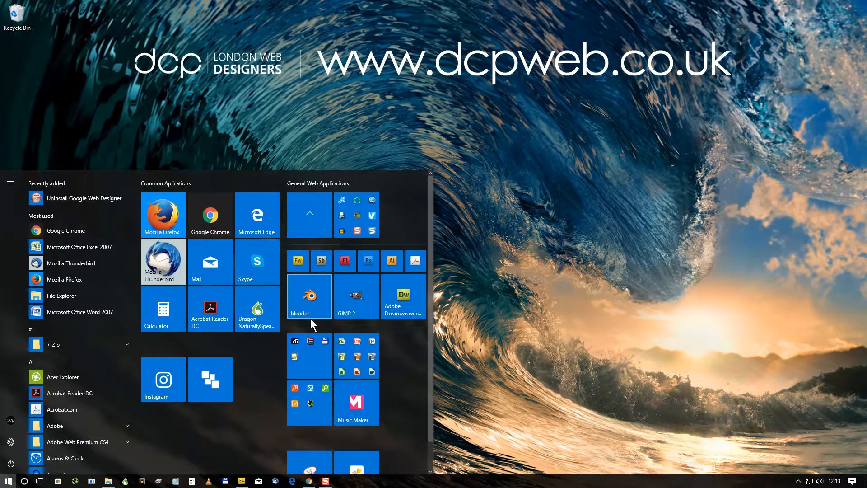
mouse_move(367, 261)
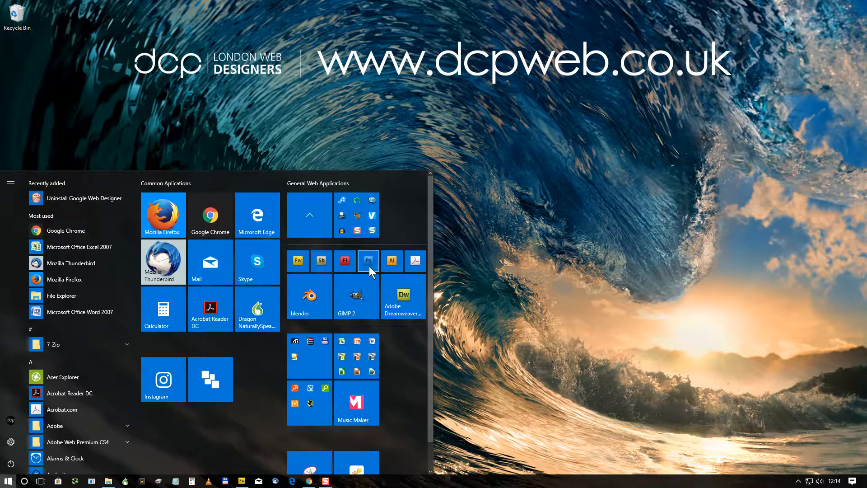
mouse_move(257, 473)
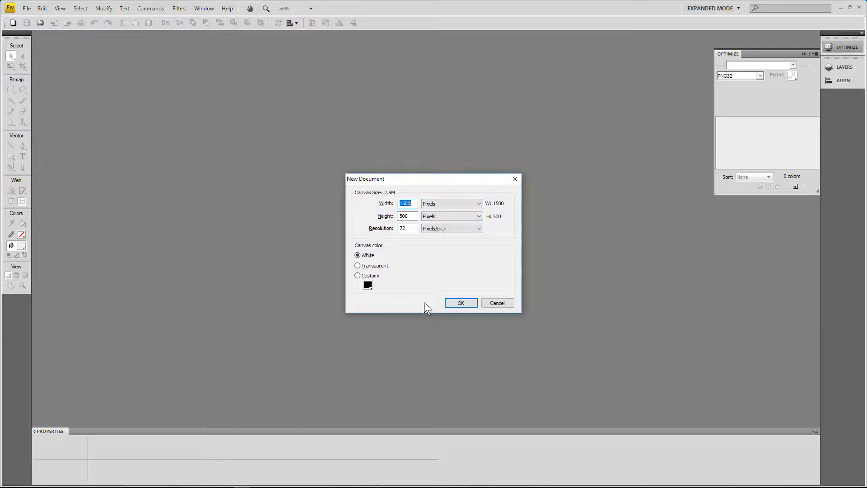
Step: Confirm the new 1500×500 pixel document
click(460, 303)
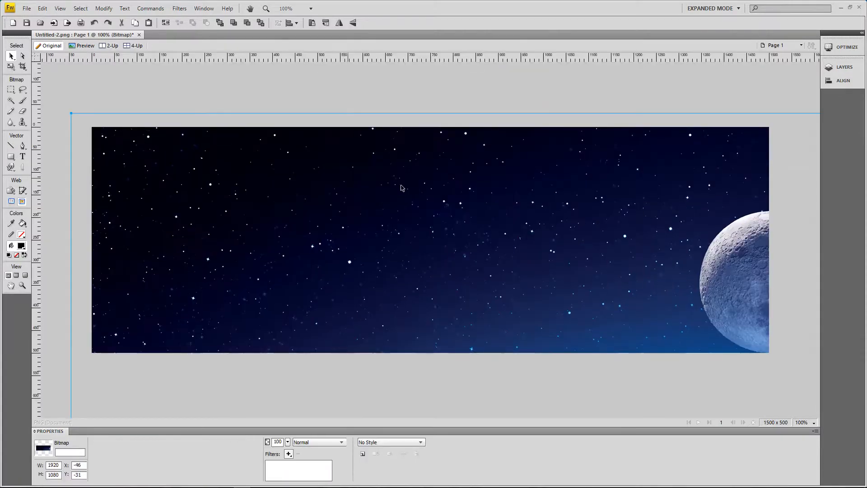
Step: Scale the earth-horizon photo down to span the banner width
click(283, 8)
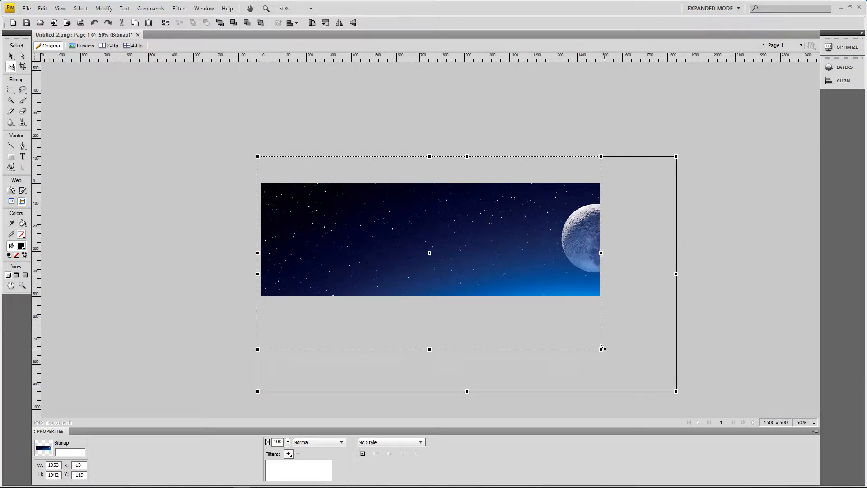
drag(601, 349, 602, 349)
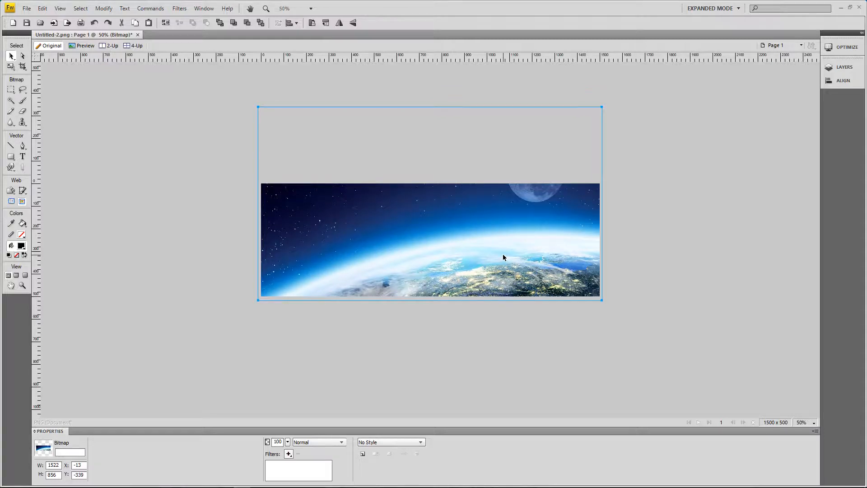
mouse_move(593, 259)
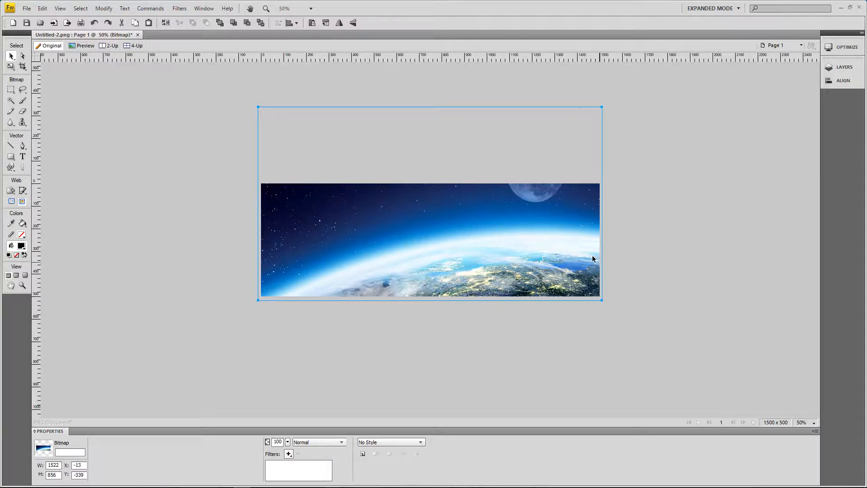
mouse_move(524, 218)
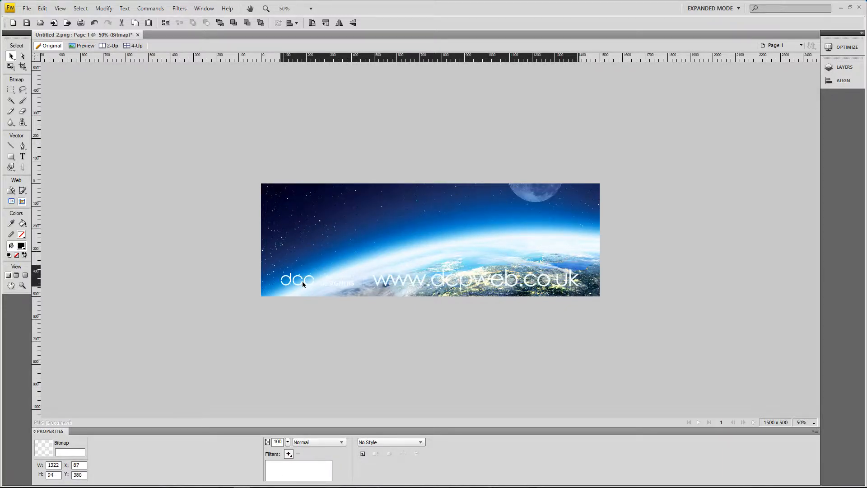
drag(301, 284, 310, 217)
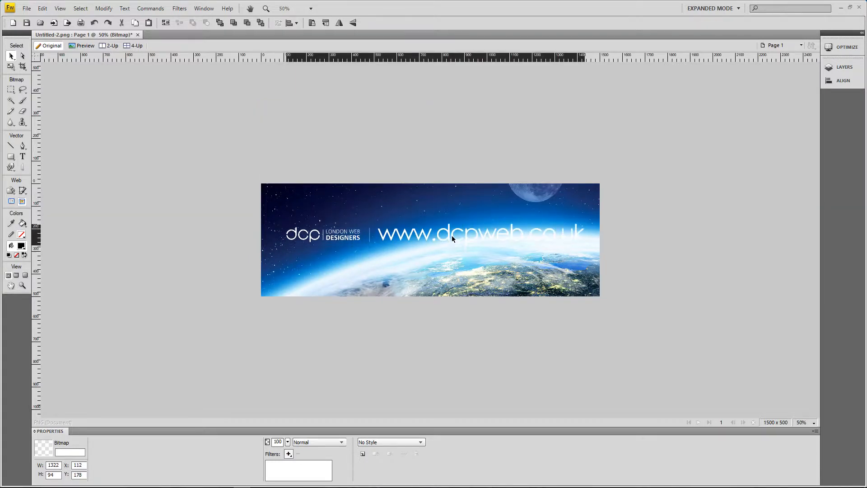
drag(451, 238, 451, 213)
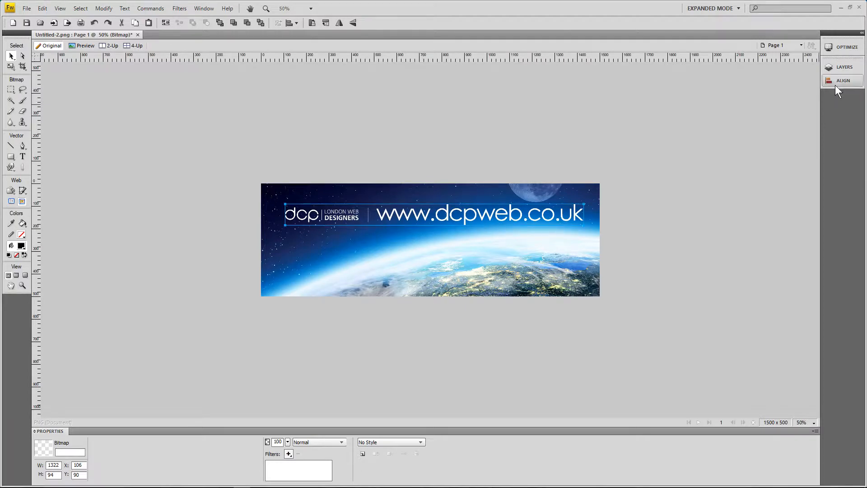
click(842, 81)
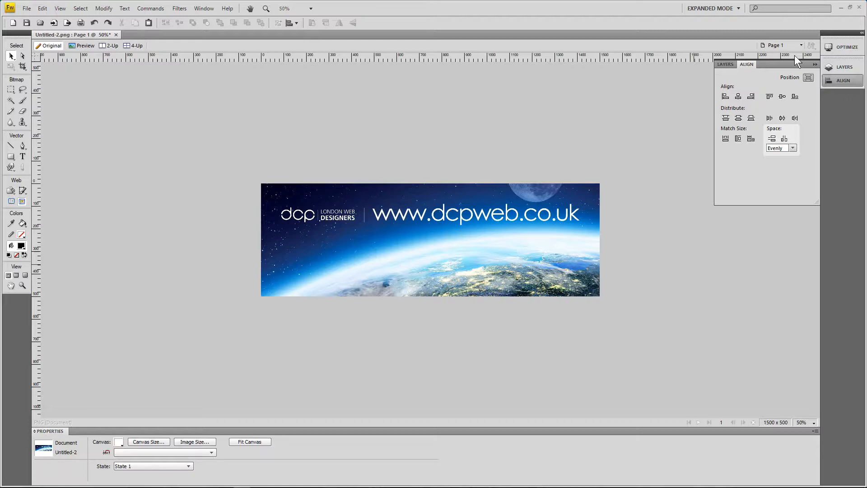
Step: Set the export format to PNG32 in the Optimize panel
click(844, 47)
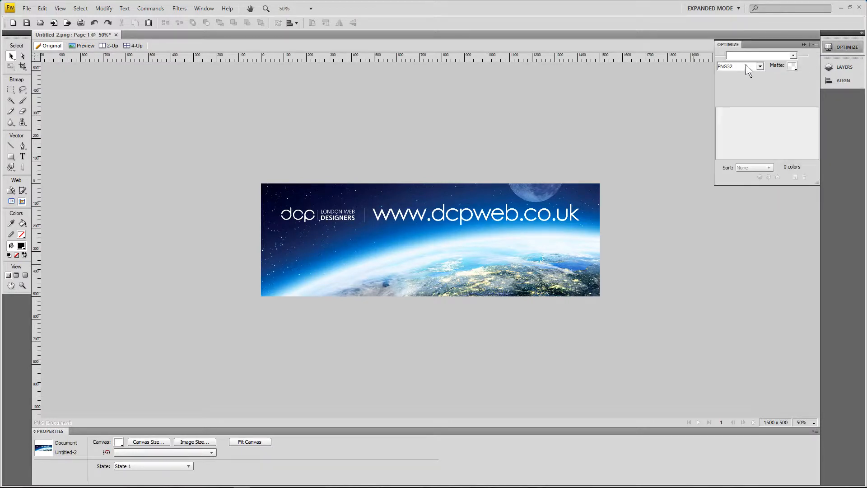
click(759, 67)
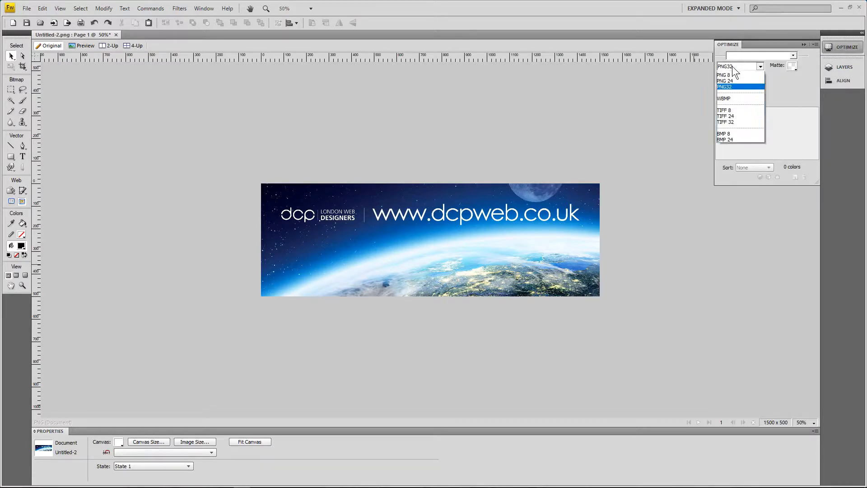
click(724, 86)
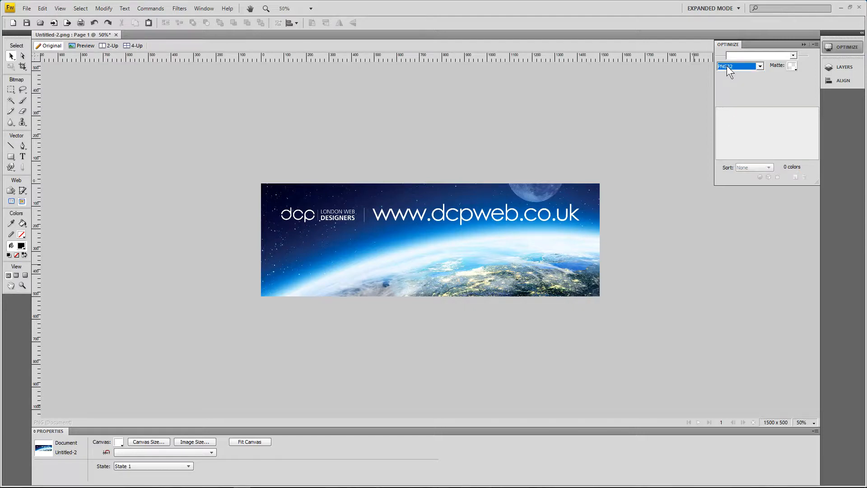
mouse_move(702, 84)
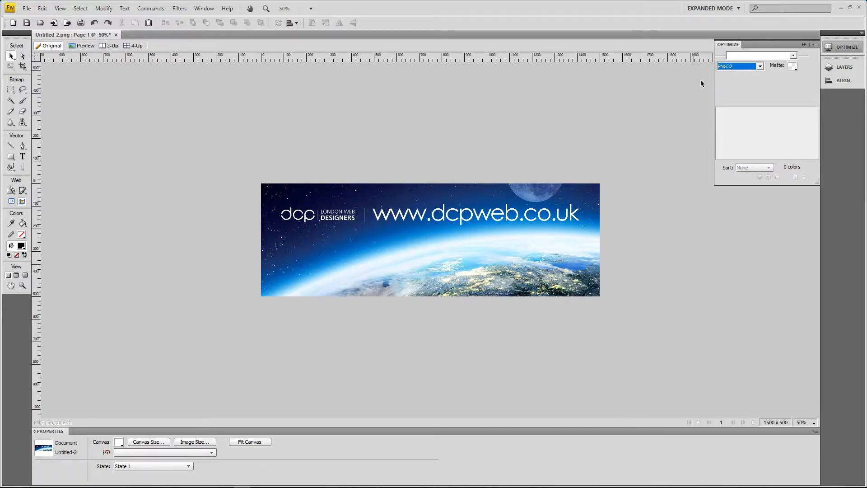
mouse_move(184, 228)
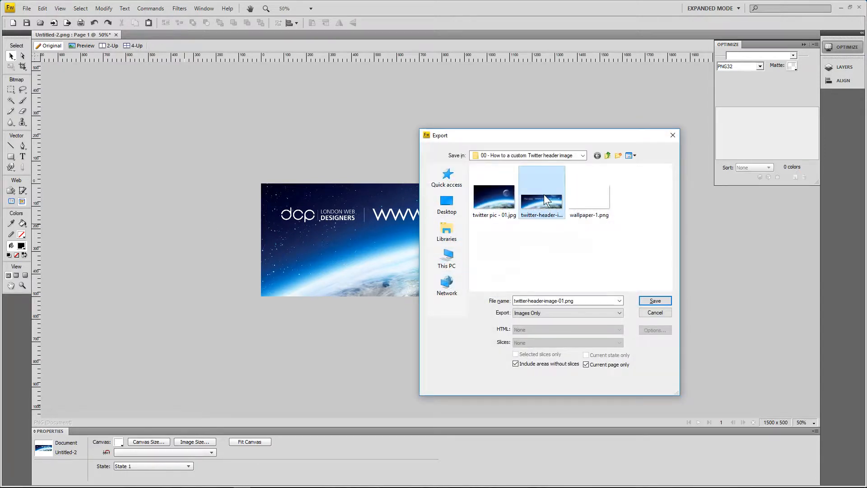
Step: Export the banner, overwriting twitter-header-image-01.png
click(655, 301)
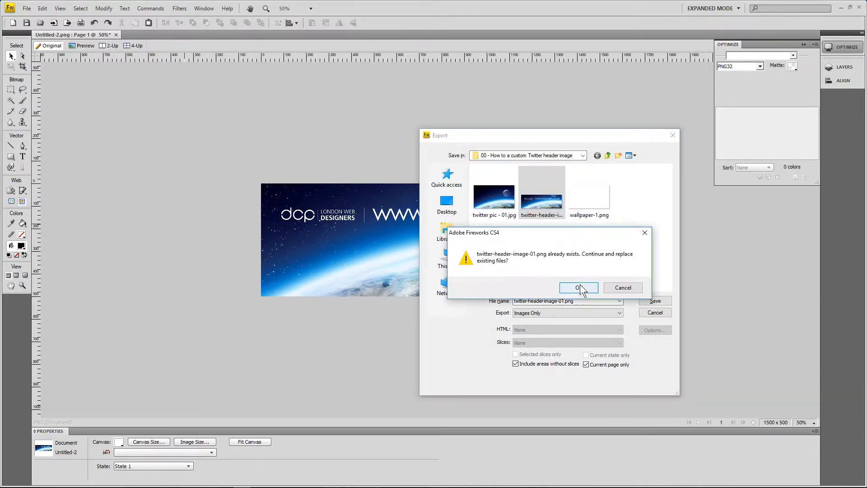
click(579, 288)
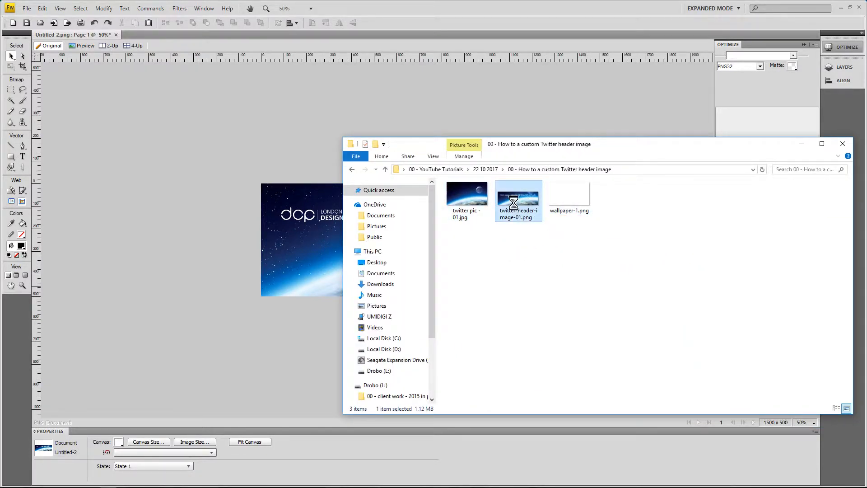
Step: Open twitter-header-image-01.png in Windows Photo Viewer
right_click(518, 200)
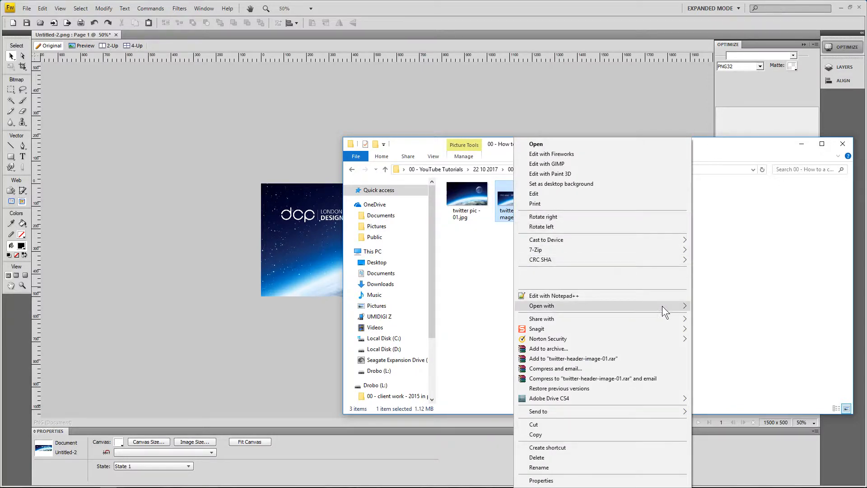
click(534, 144)
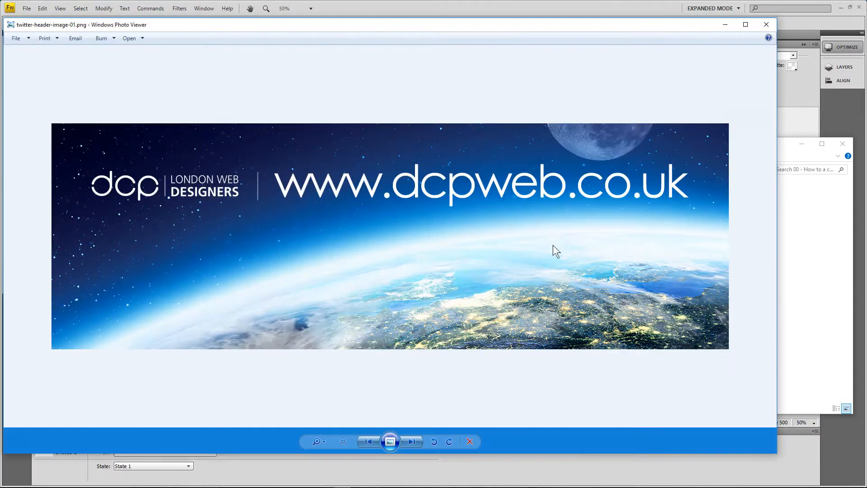
mouse_move(431, 287)
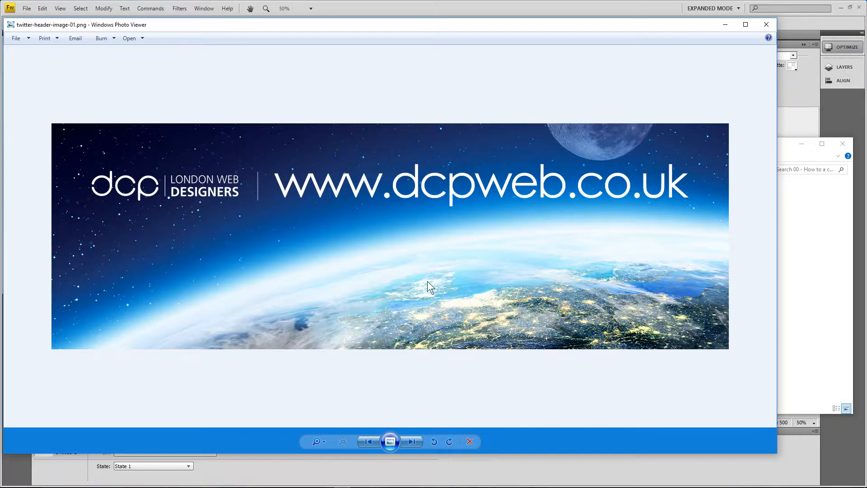
mouse_move(766, 24)
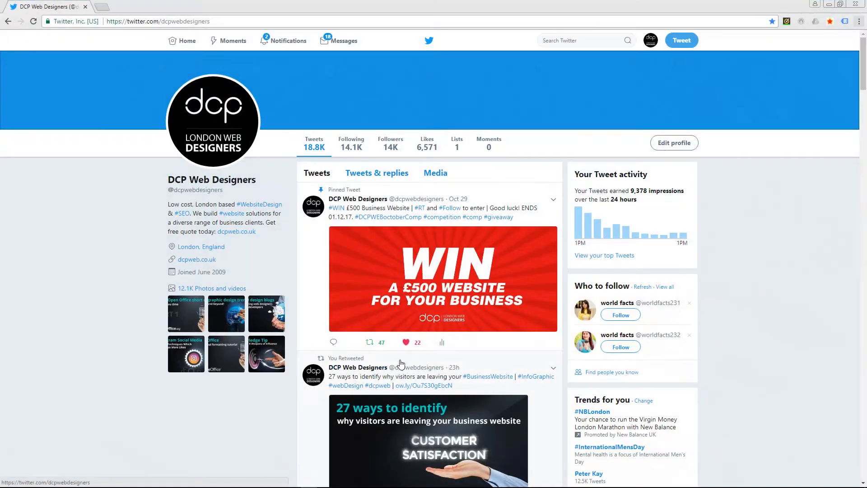
Step: Upload twitter-header-image-01.png as a new header photo in Edit profile
click(674, 142)
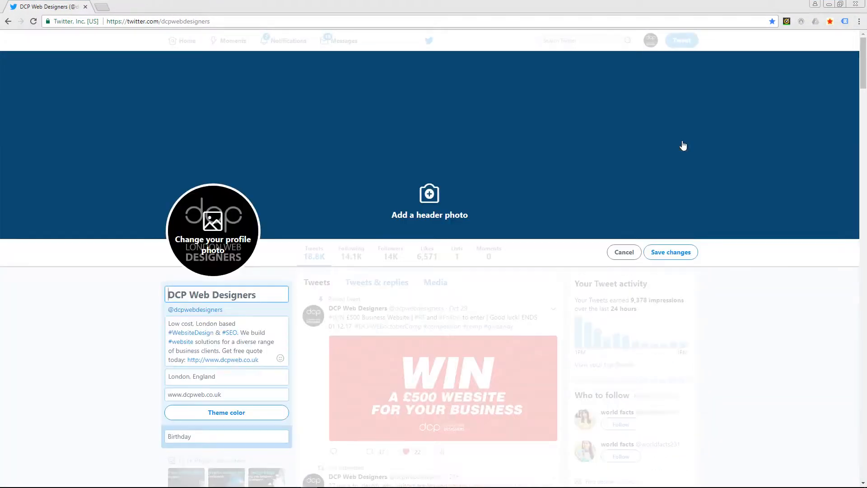
click(429, 193)
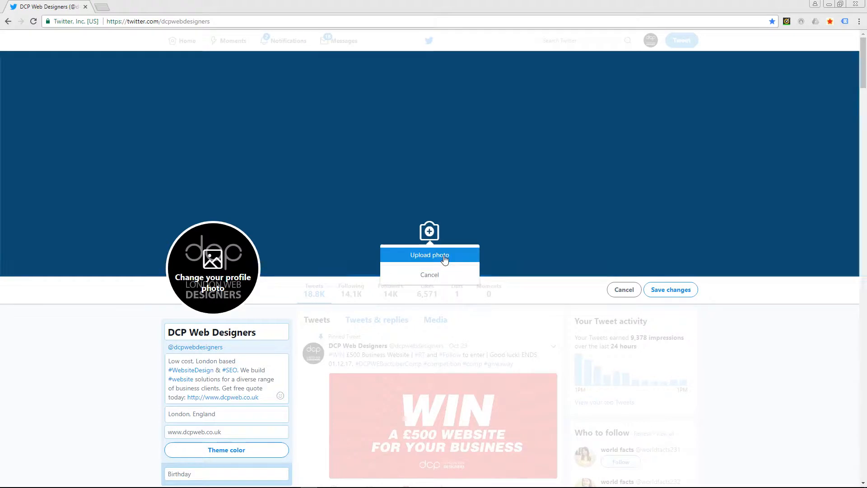
click(429, 255)
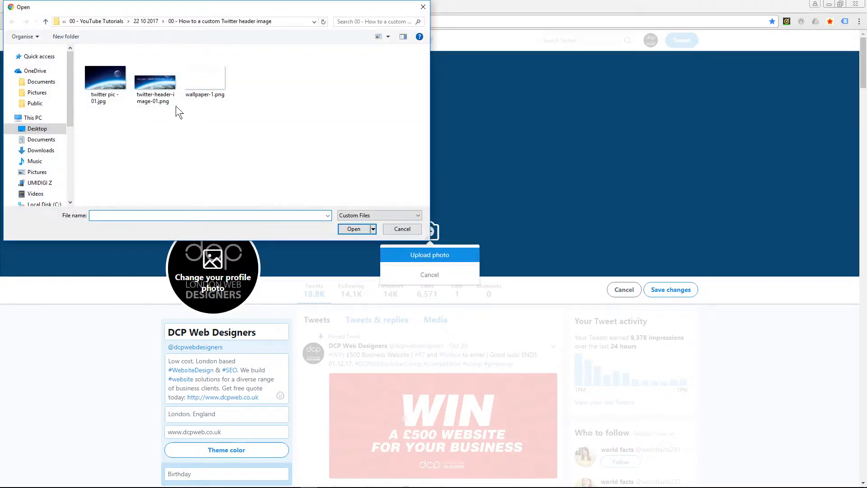
click(402, 228)
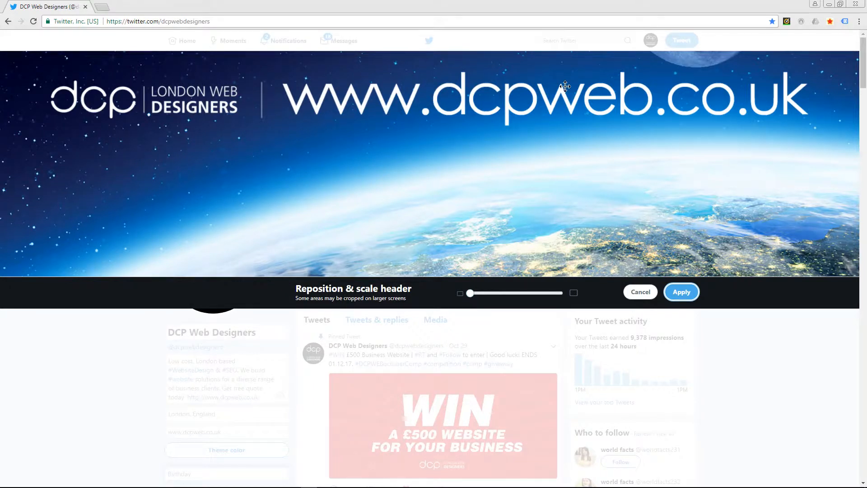
mouse_move(428, 162)
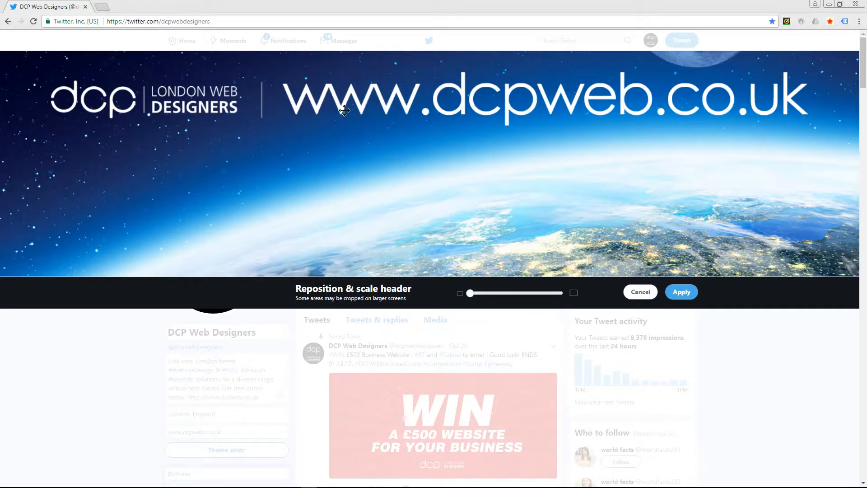
mouse_move(309, 203)
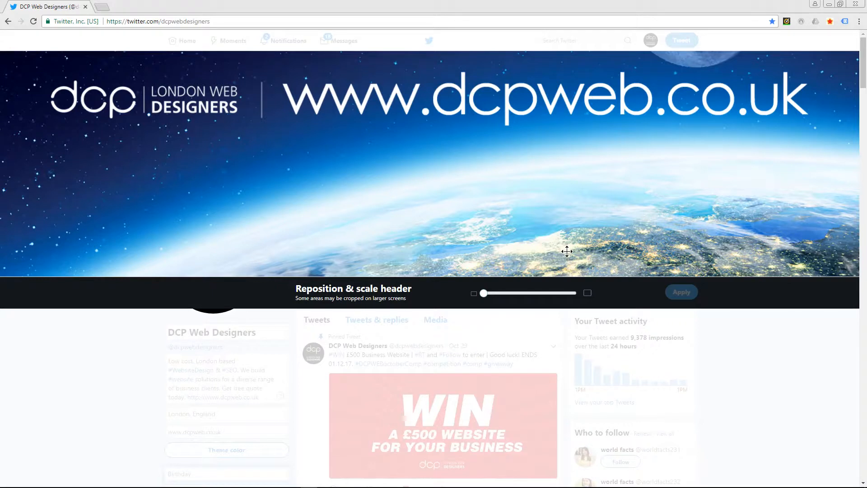
mouse_move(477, 175)
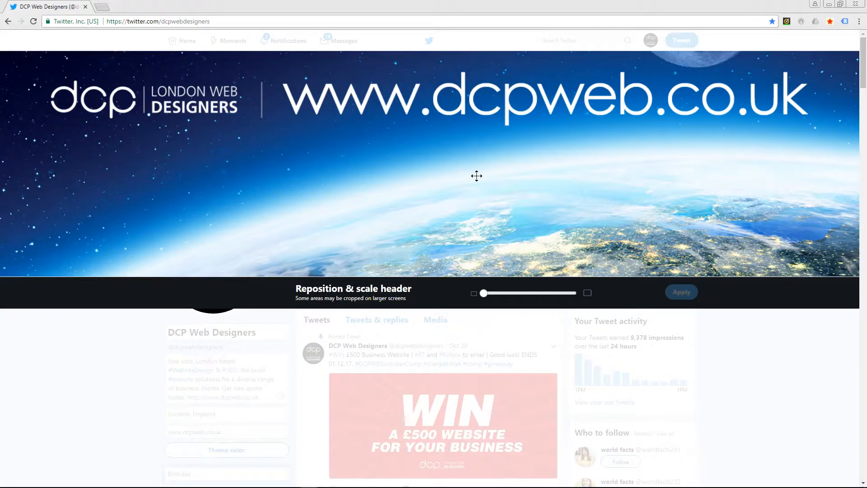
Step: Apply the header at its current framing and save the profile
click(681, 291)
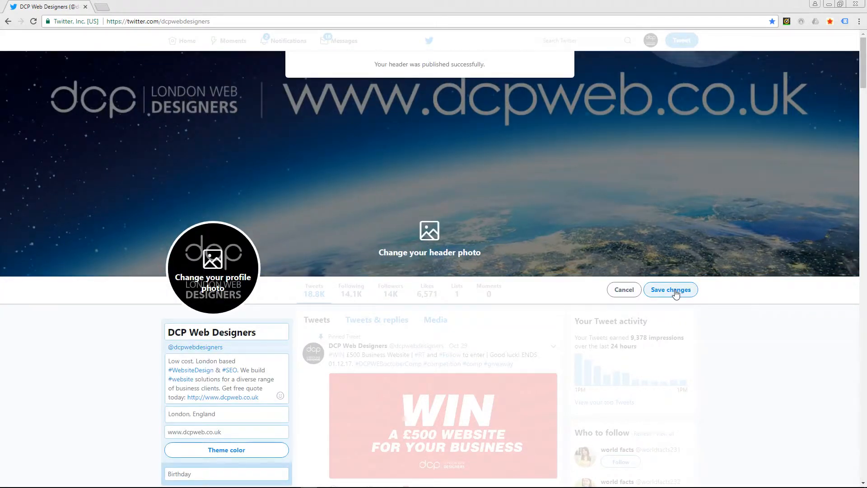
click(670, 290)
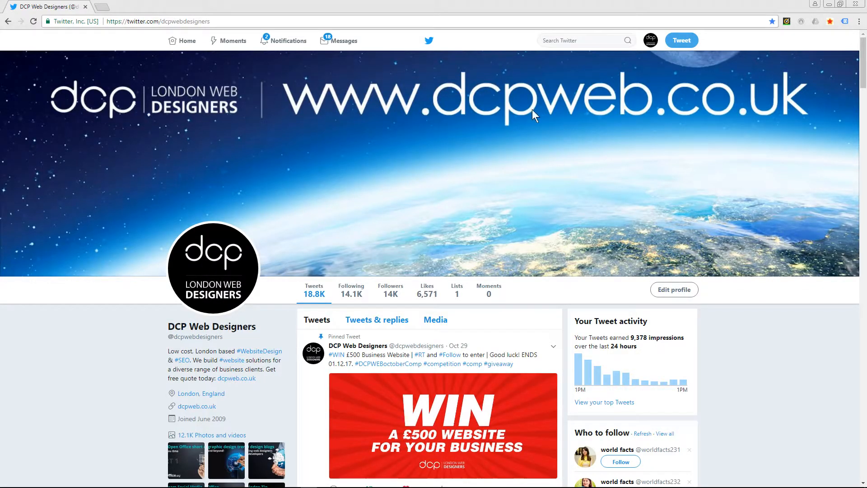
mouse_move(521, 121)
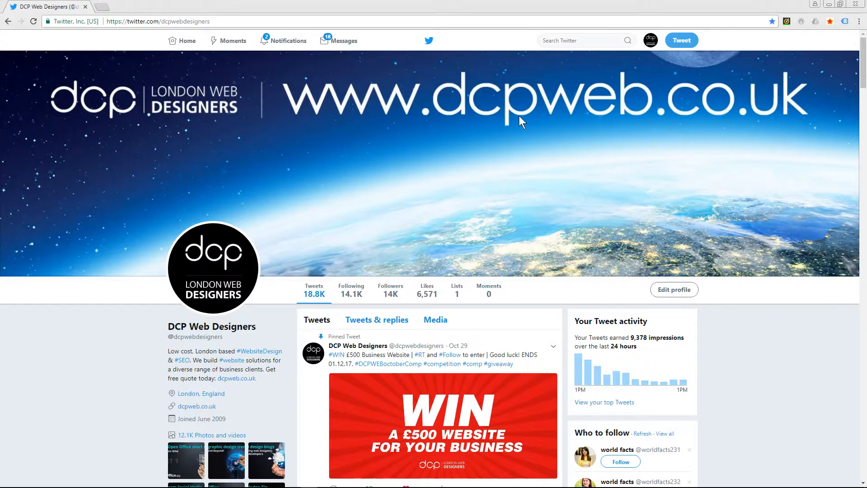
mouse_move(238, 158)
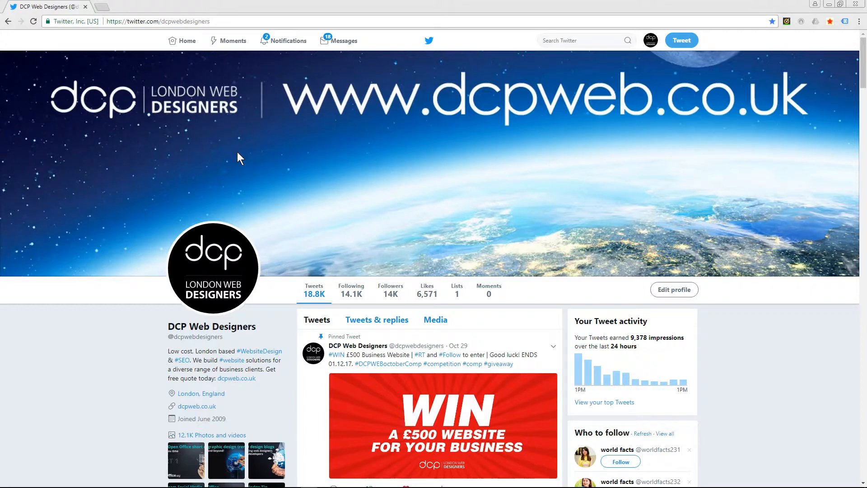
mouse_move(343, 81)
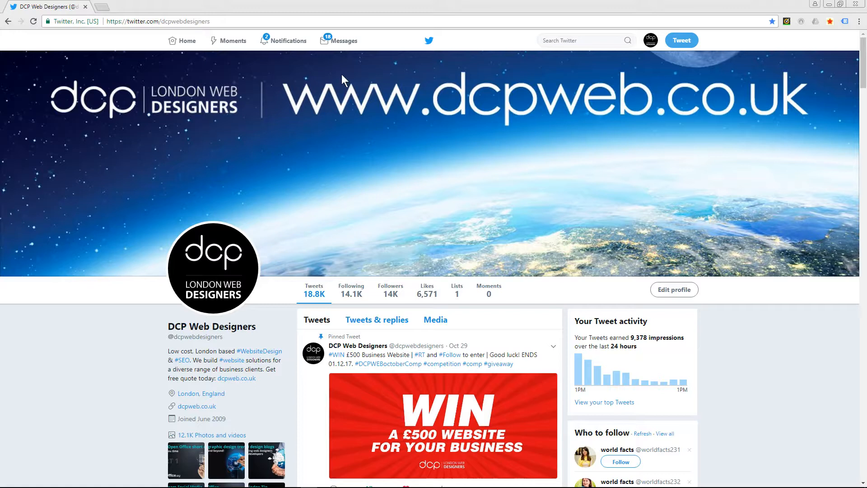
mouse_move(446, 131)
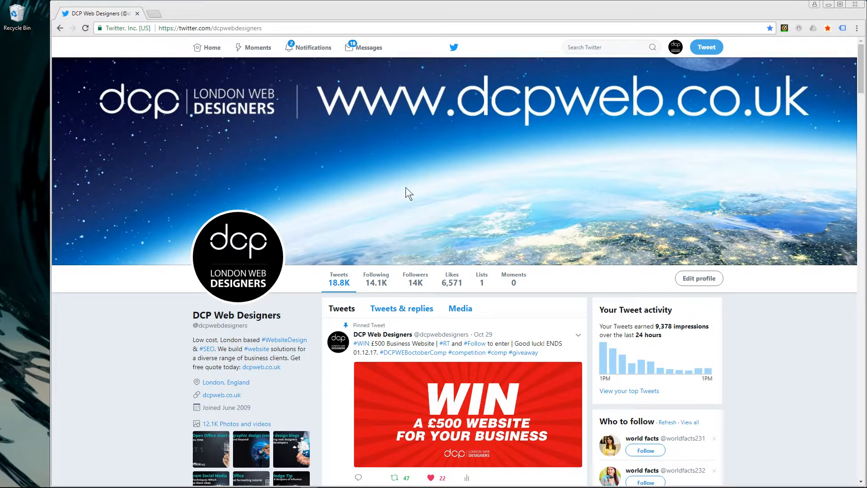
mouse_move(392, 176)
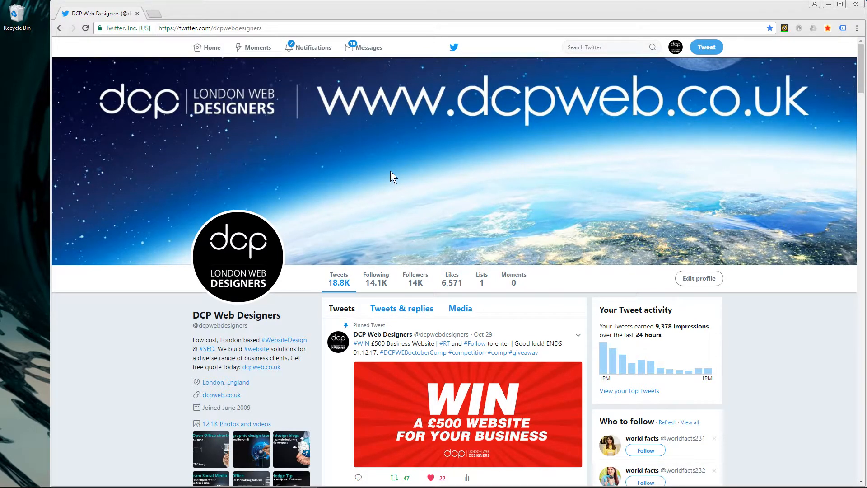
mouse_move(798, 34)
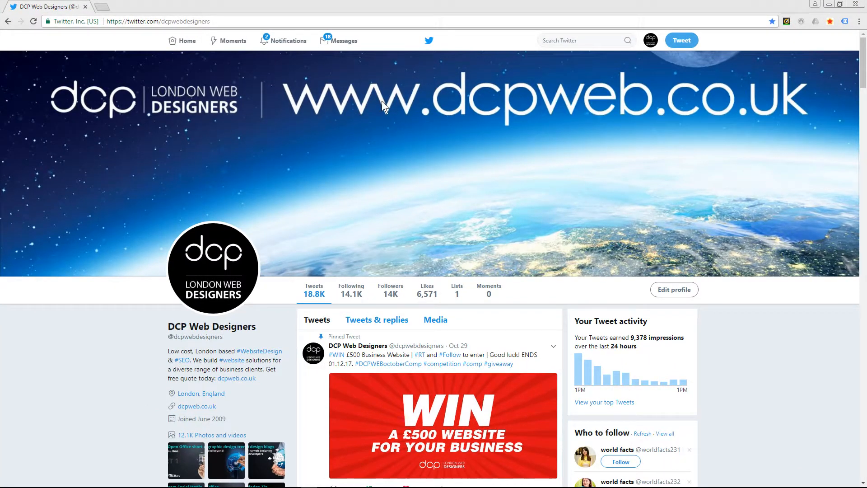
mouse_move(116, 104)
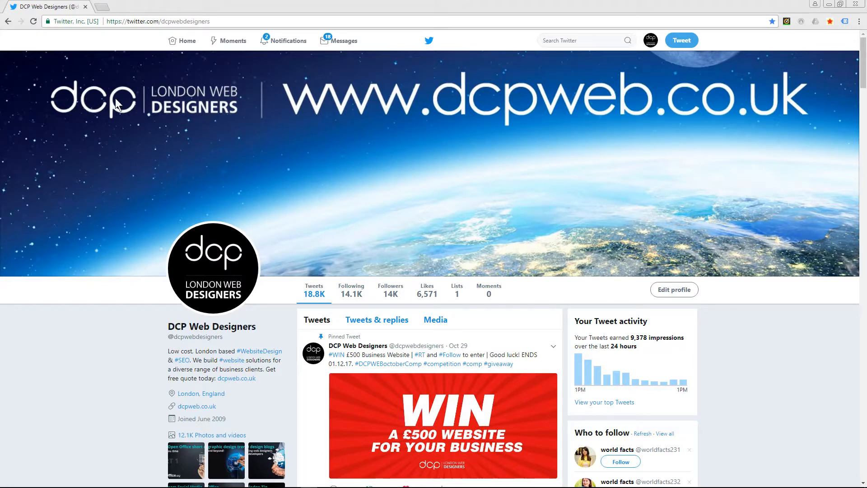
mouse_move(200, 125)
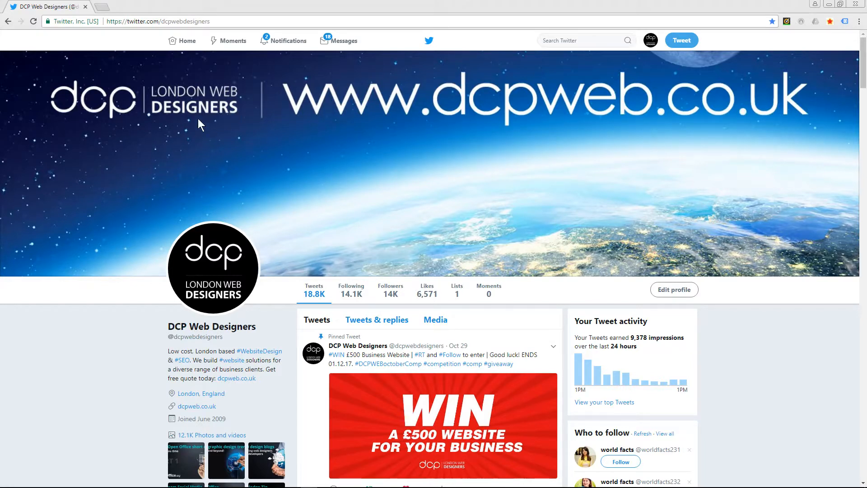
mouse_move(493, 248)
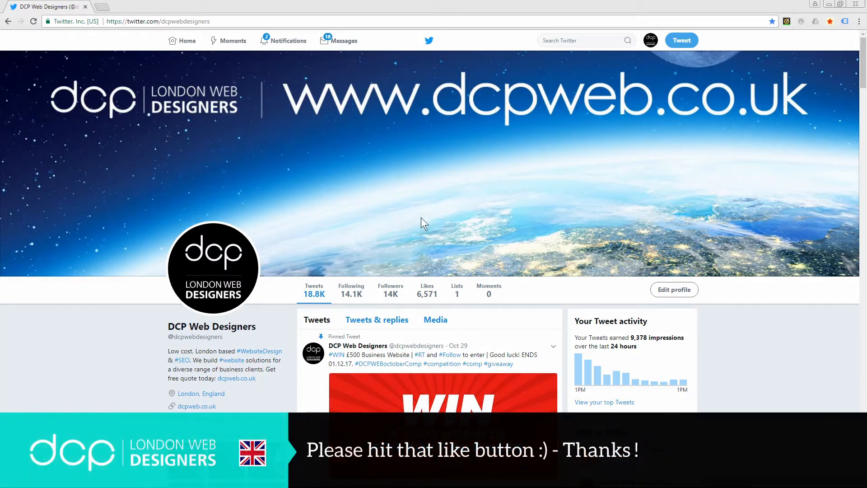
mouse_move(553, 229)
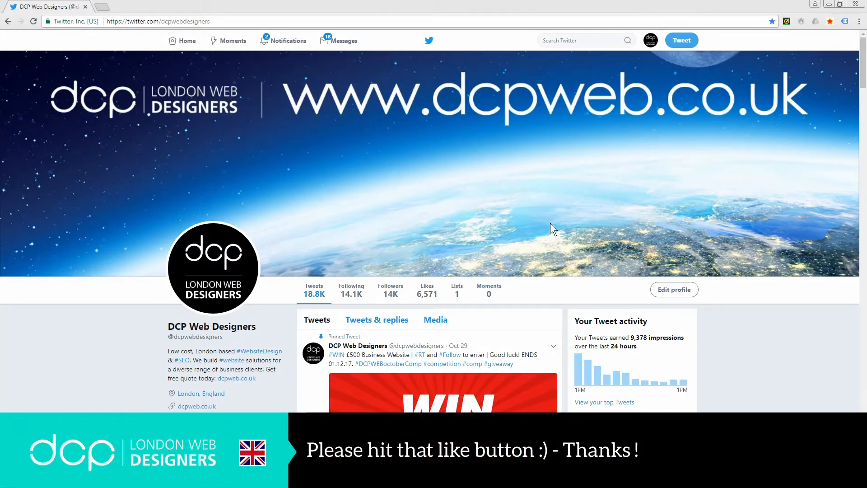
mouse_move(561, 221)
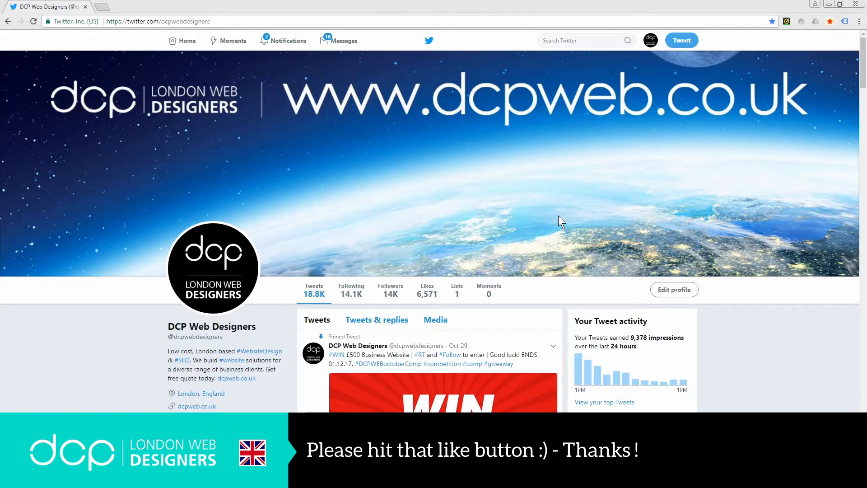